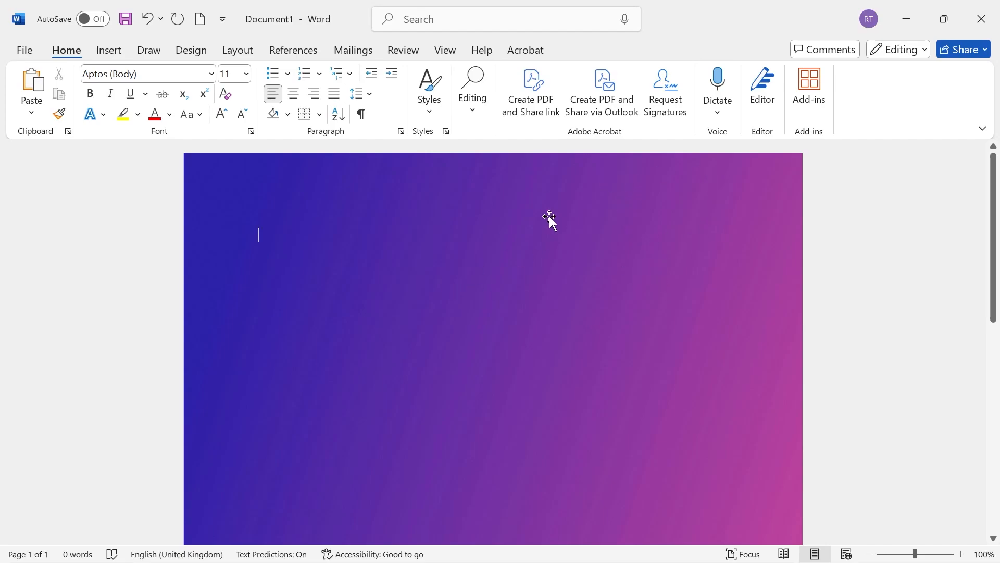
mouse_move(546, 195)
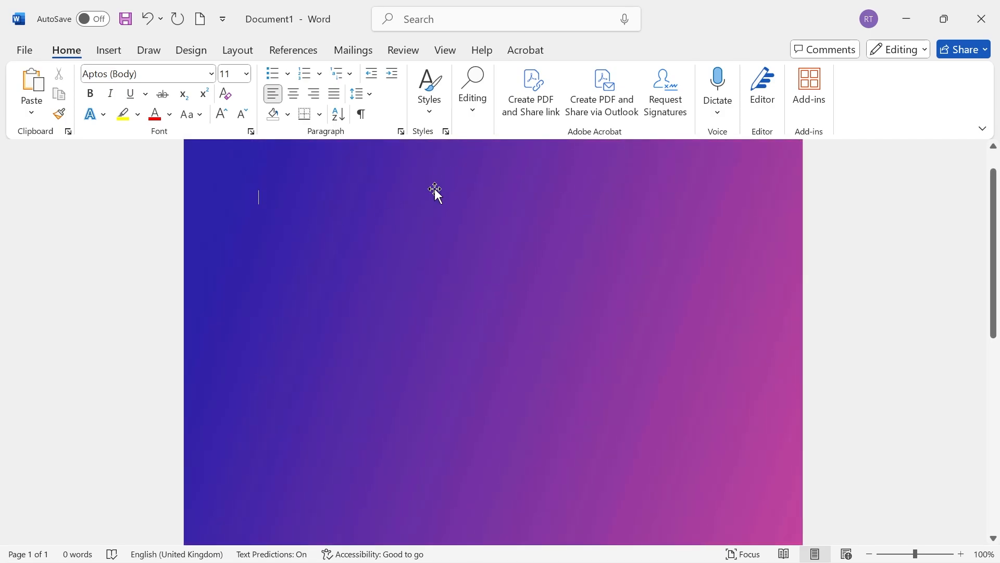
- Undo repeatedly until the gradient background is removed and the page is blank
text(SSSSSS)
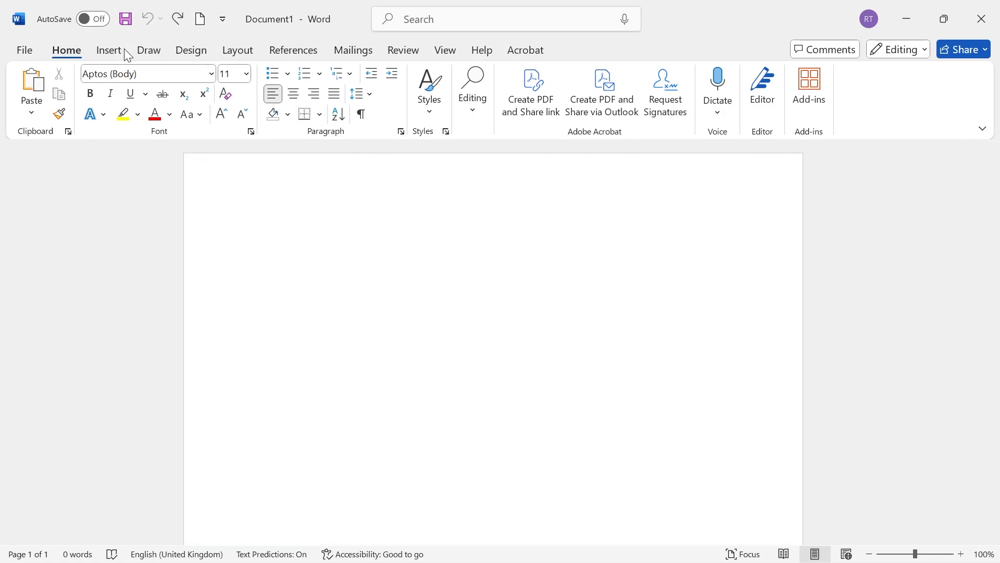
- Insert the purple gradient JPG from This Device as a picture on the page
click(109, 50)
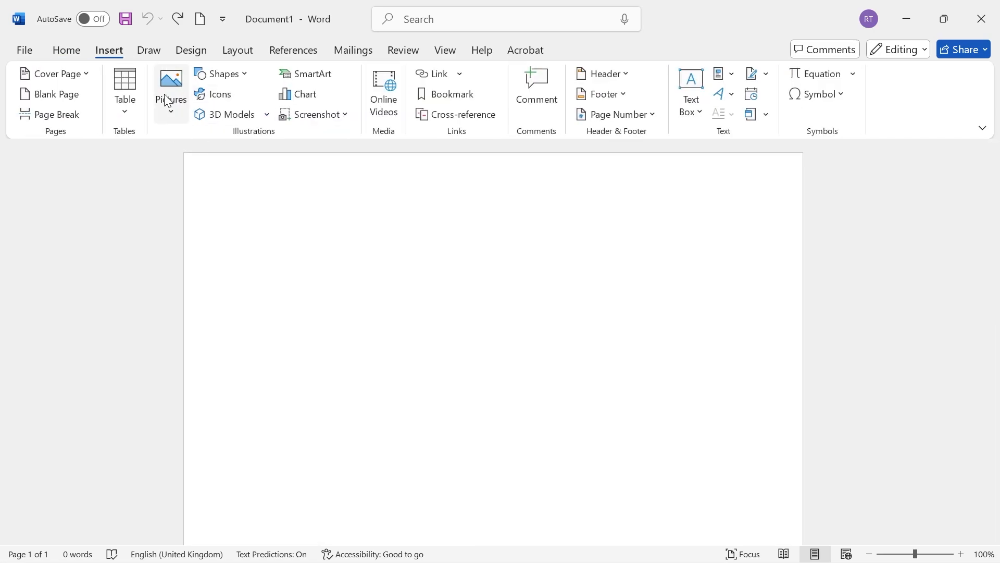
click(171, 81)
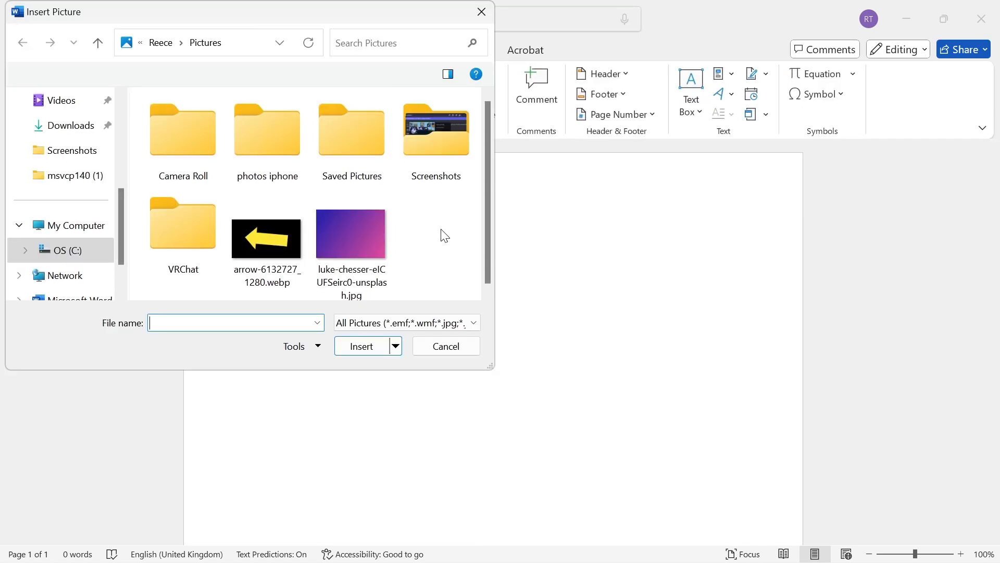
click(446, 346)
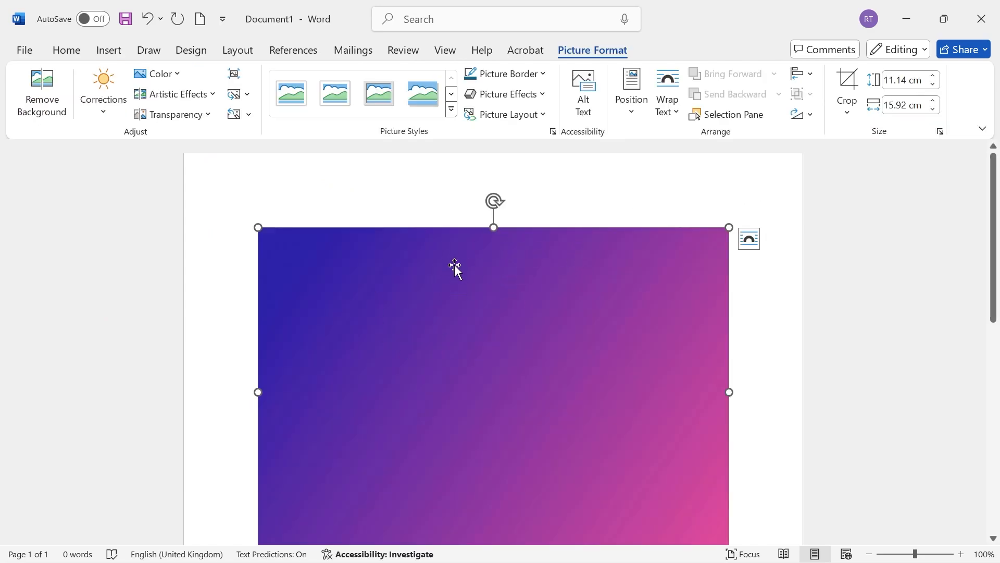
mouse_move(619, 172)
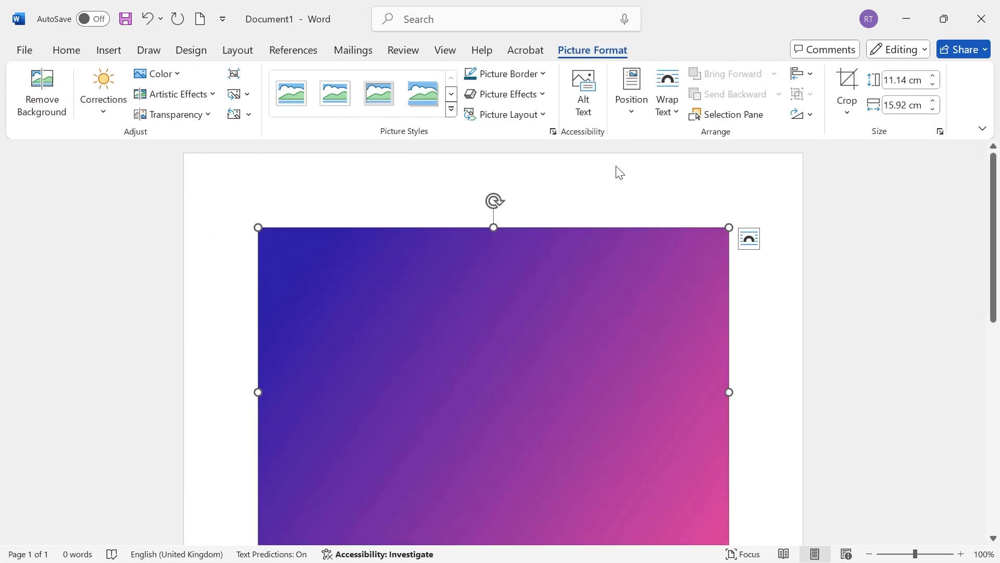
mouse_move(633, 160)
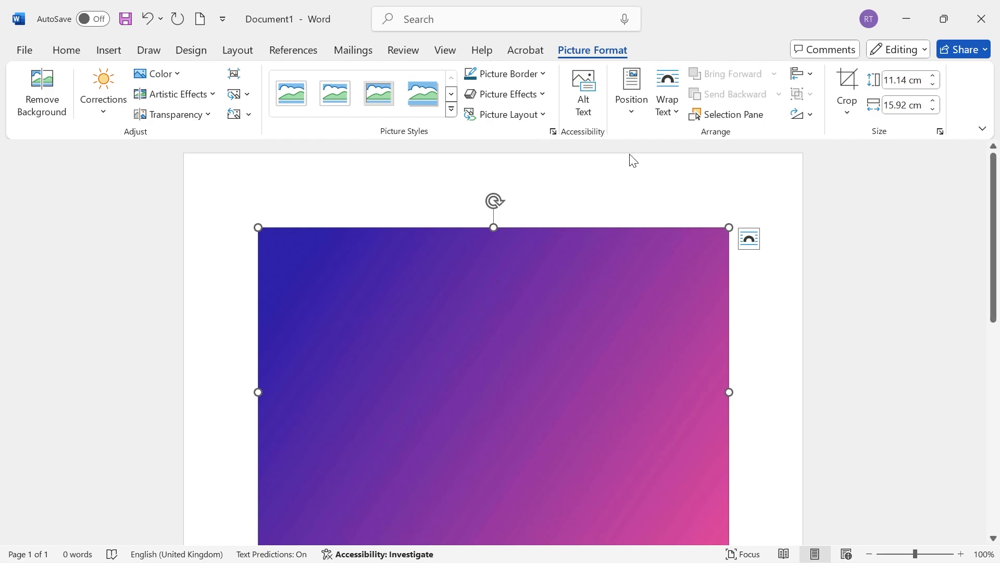
mouse_move(244, 62)
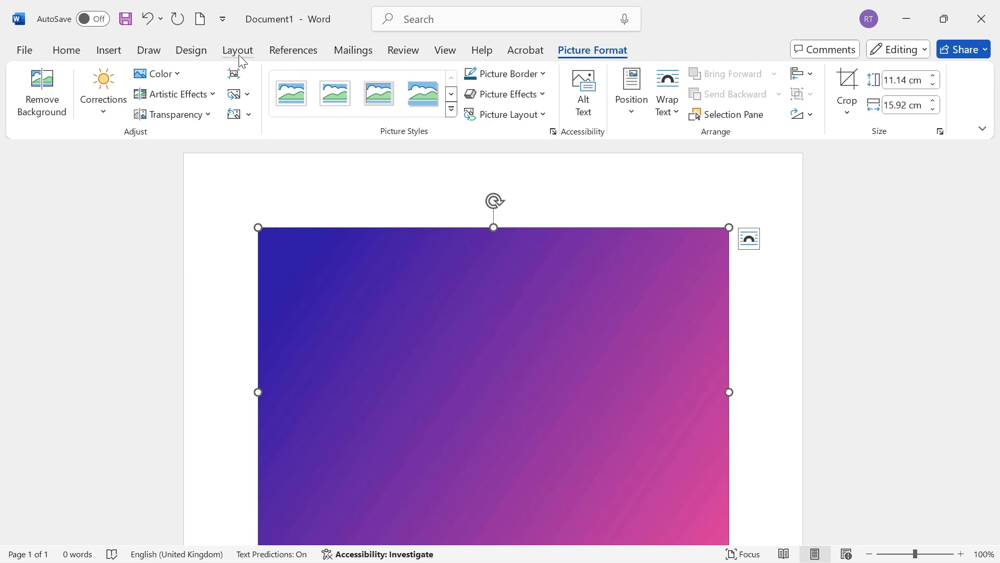
- Check in Layout > Size that the page is A4 (21 cm x 29.7 cm)
click(237, 50)
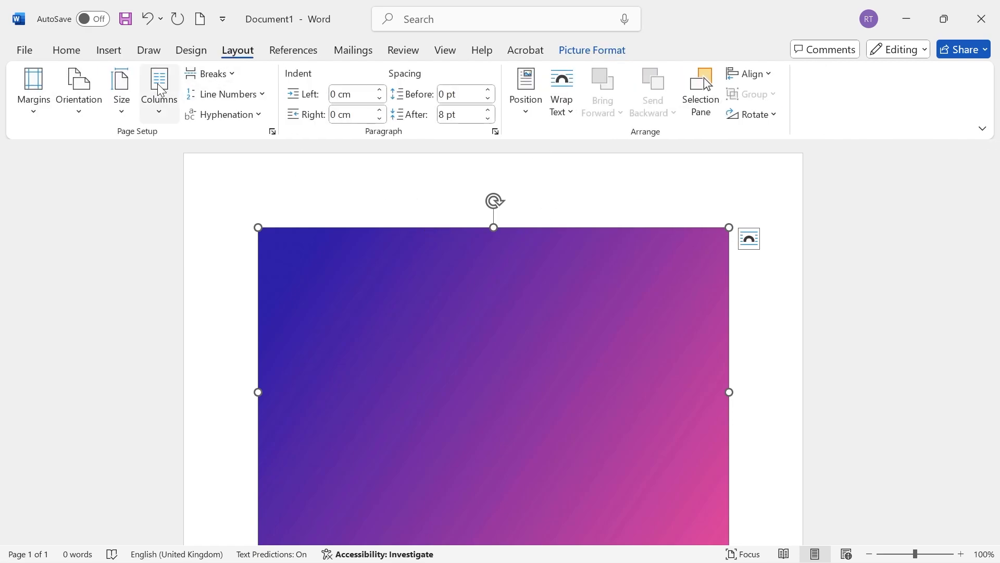
click(121, 88)
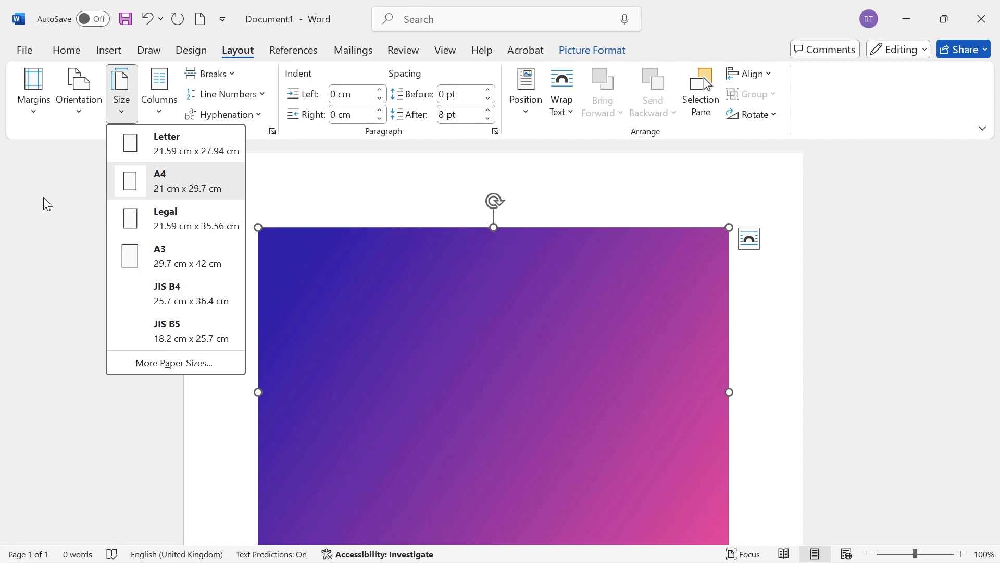
mouse_move(171, 191)
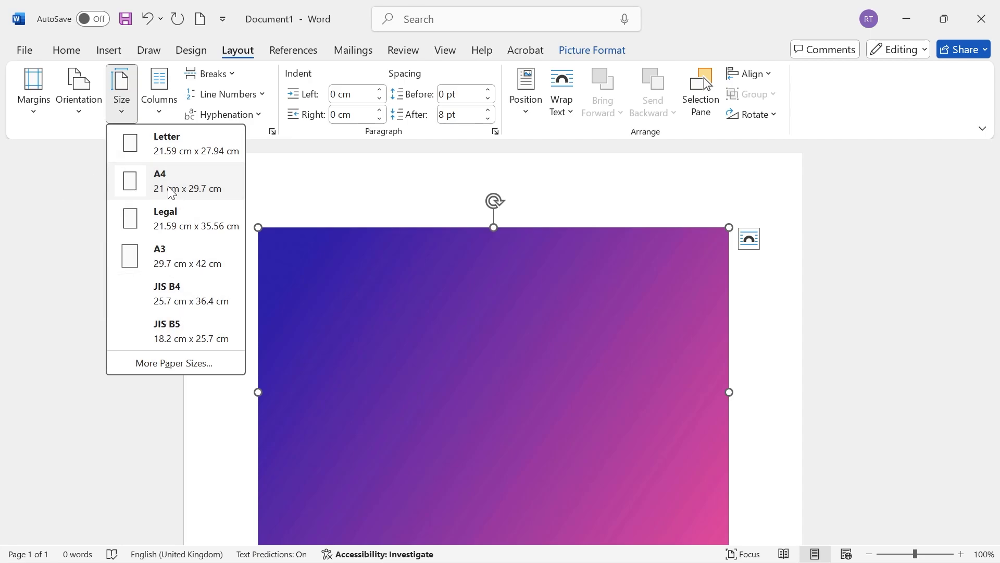
mouse_move(174, 182)
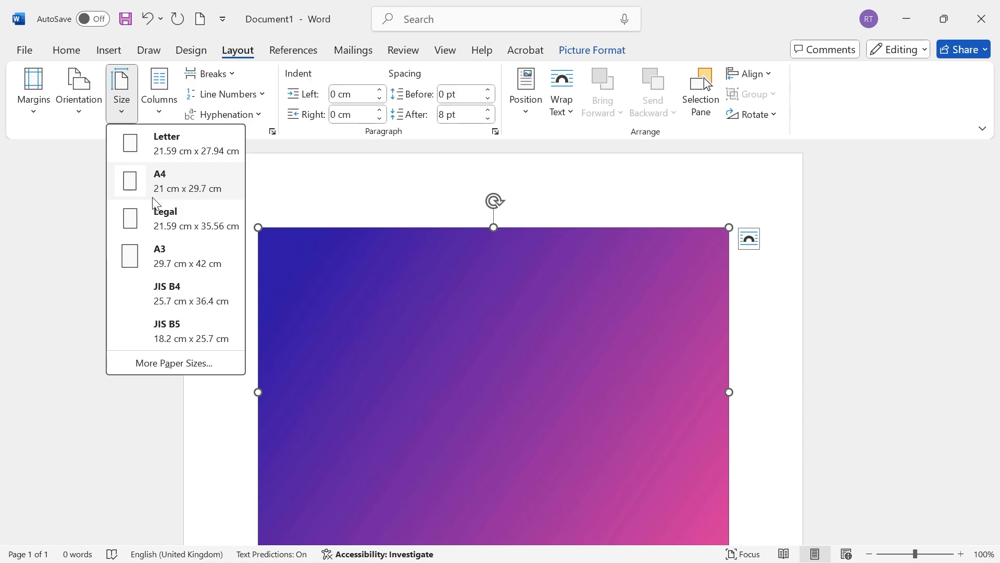
mouse_move(198, 196)
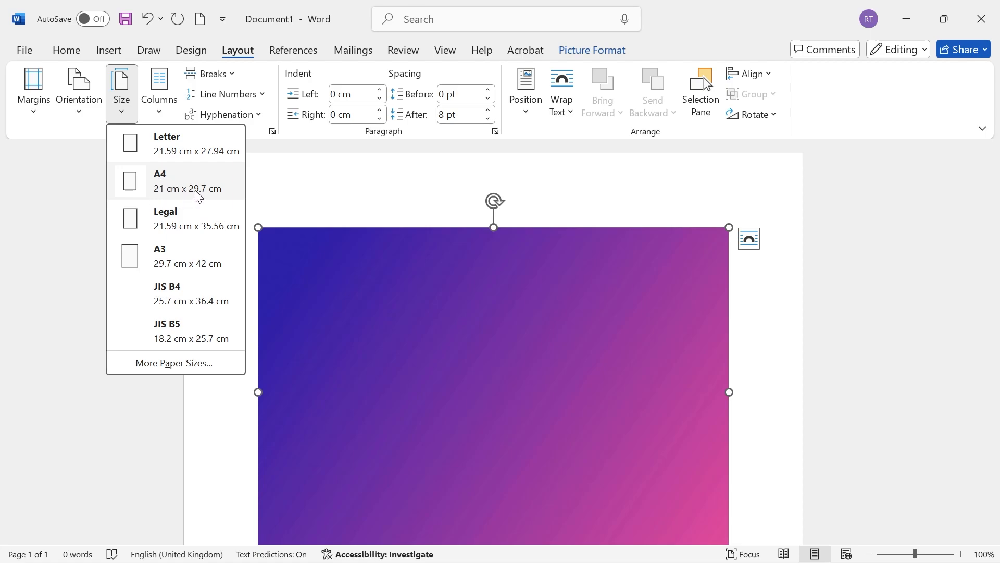
mouse_move(221, 199)
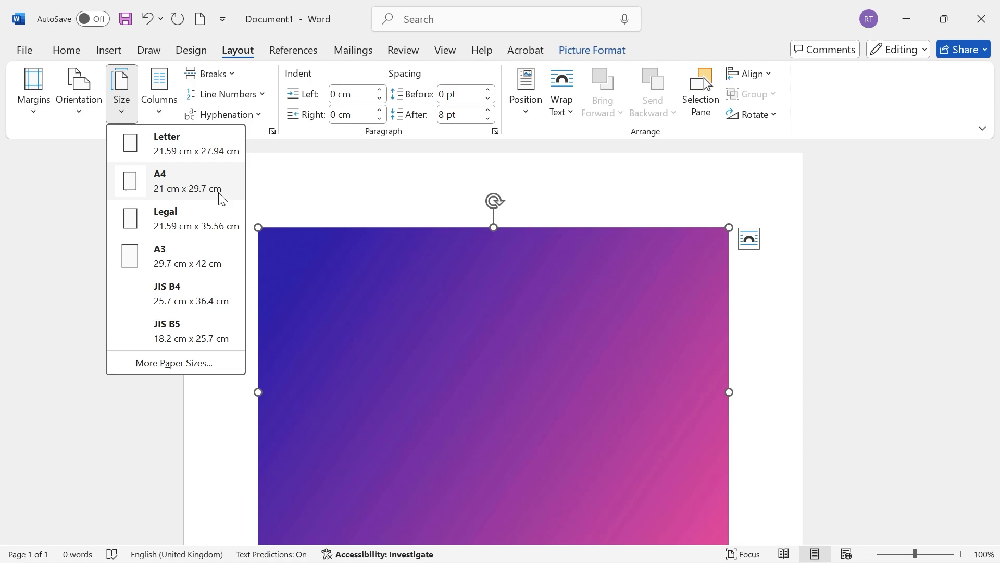
mouse_move(196, 196)
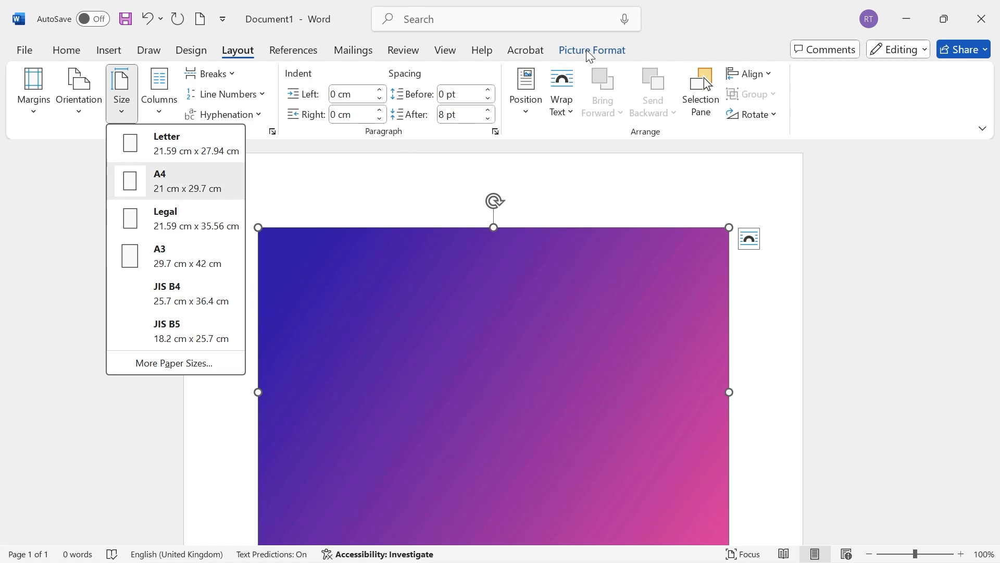
- Set the gradient picture's Shape Height to 29.7 cm, the A4 page height
click(592, 50)
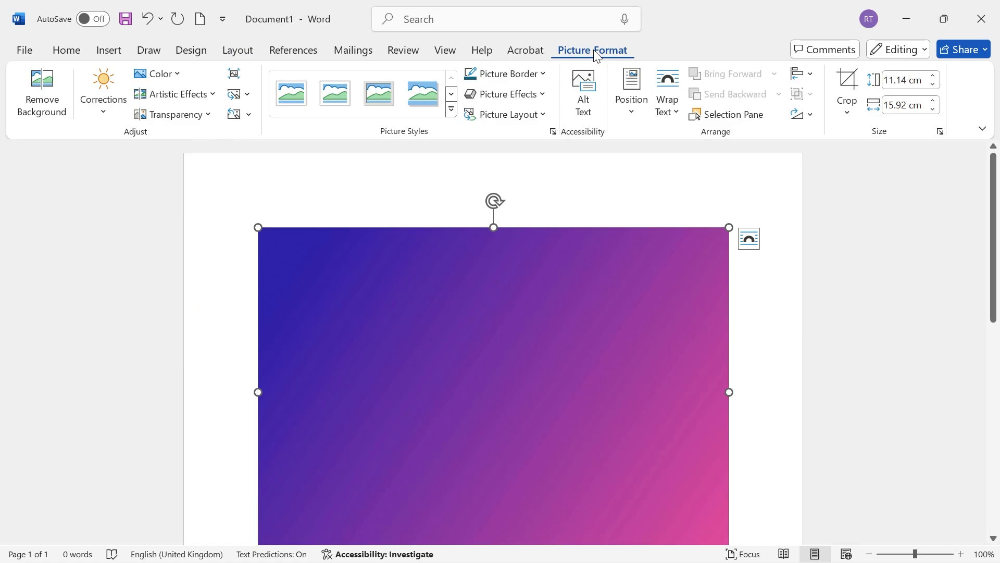
click(903, 81)
text(29.7)
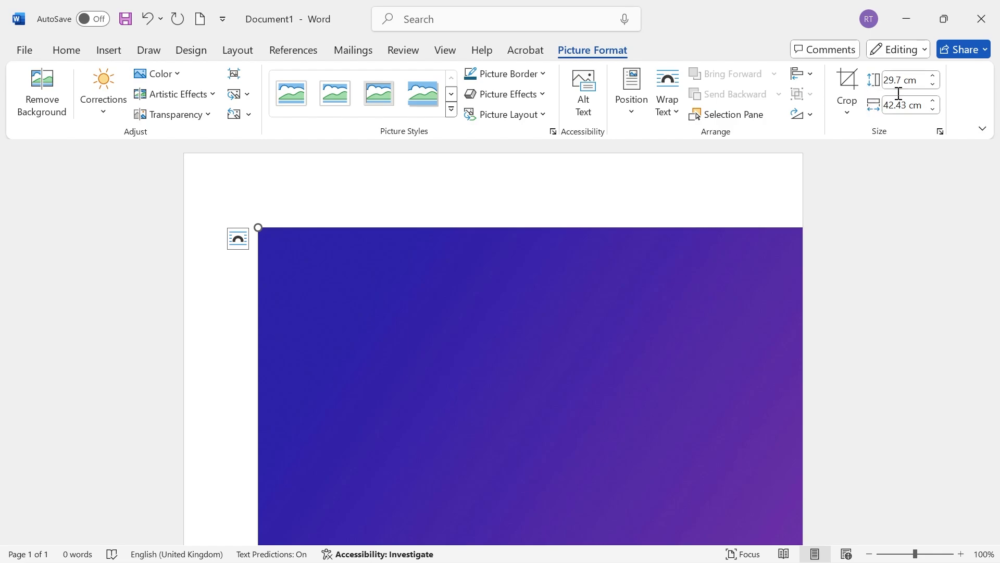
mouse_move(907, 104)
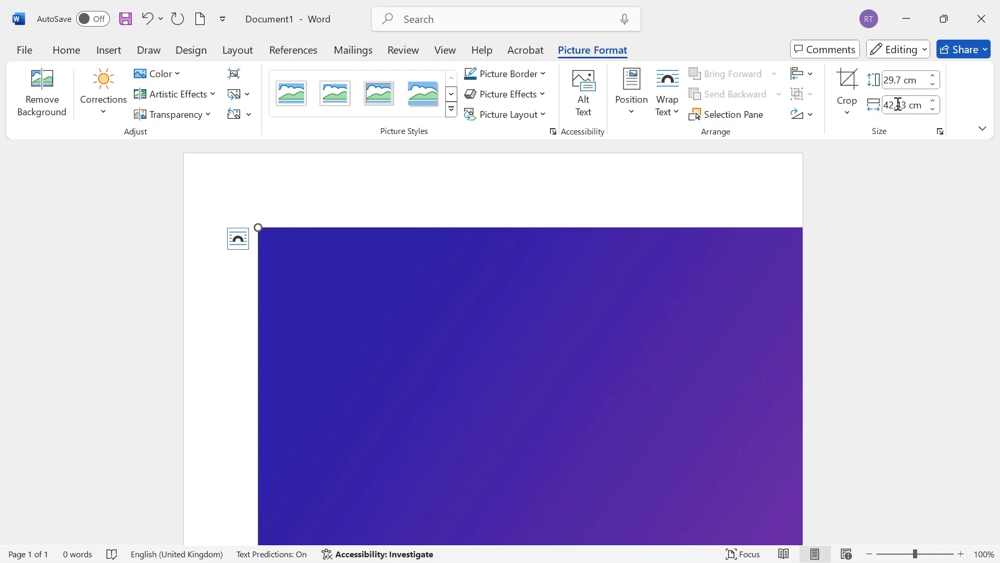
mouse_move(898, 105)
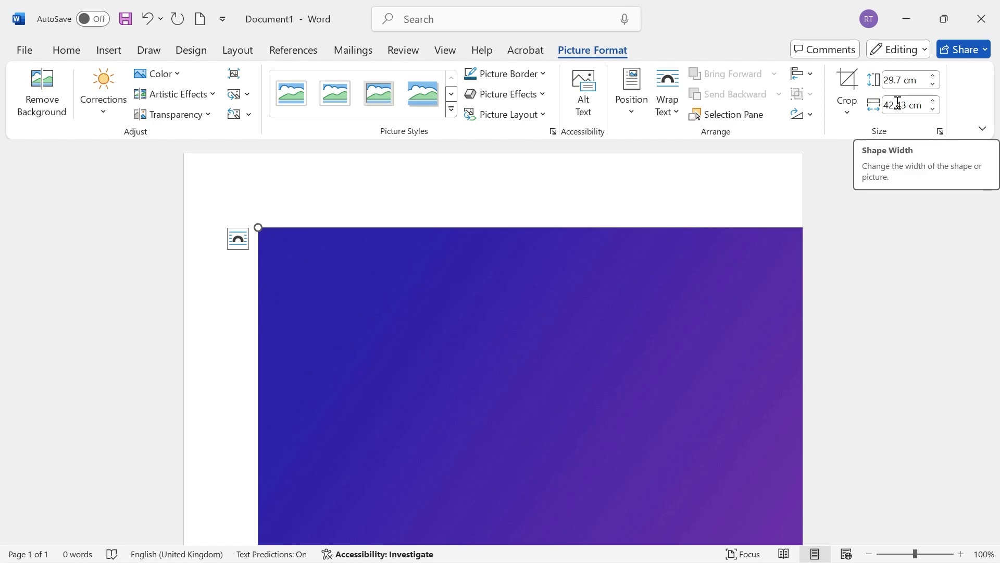
mouse_move(915, 123)
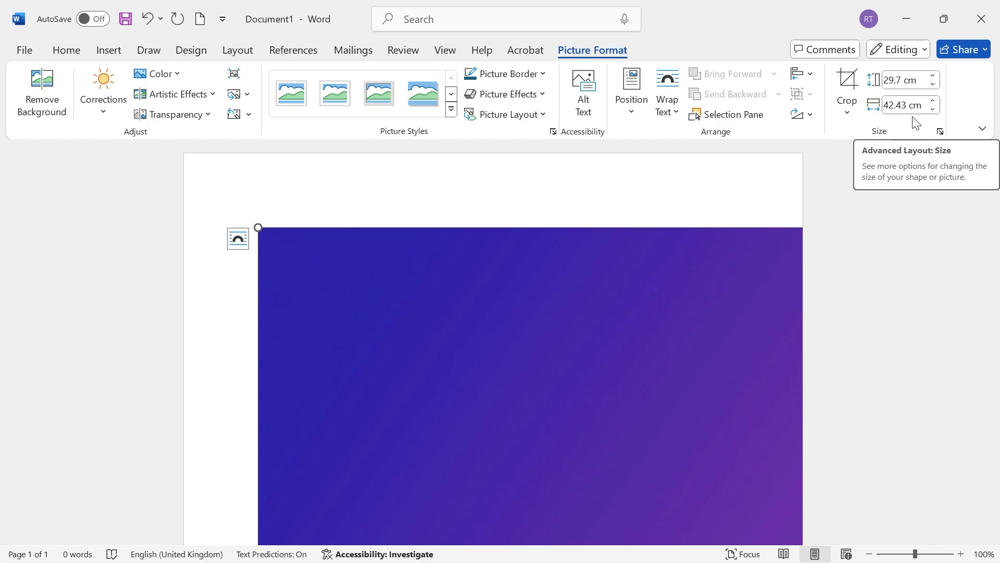
mouse_move(939, 132)
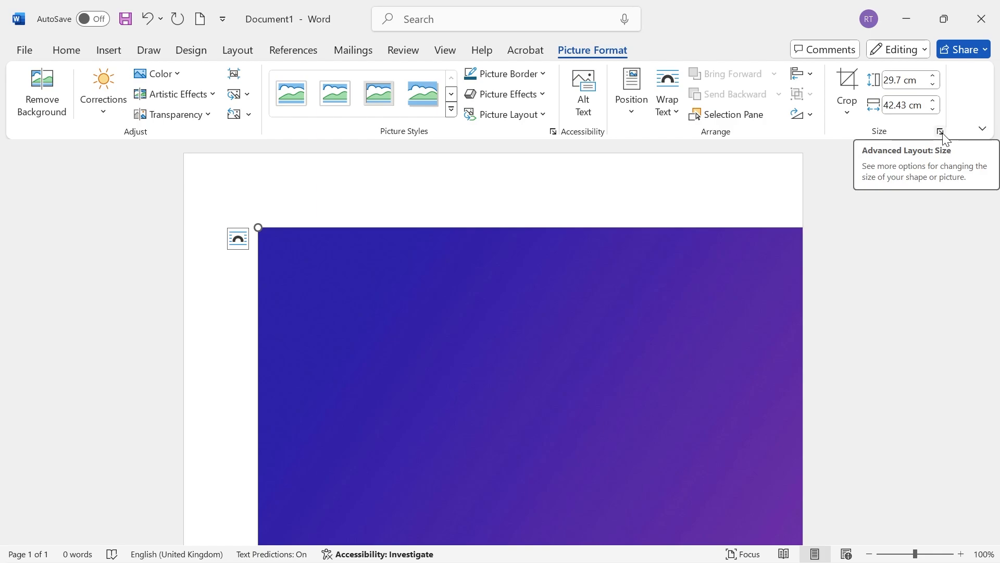
- Unlock the picture's aspect ratio and set its width to 21 cm for exact A4 size
click(940, 132)
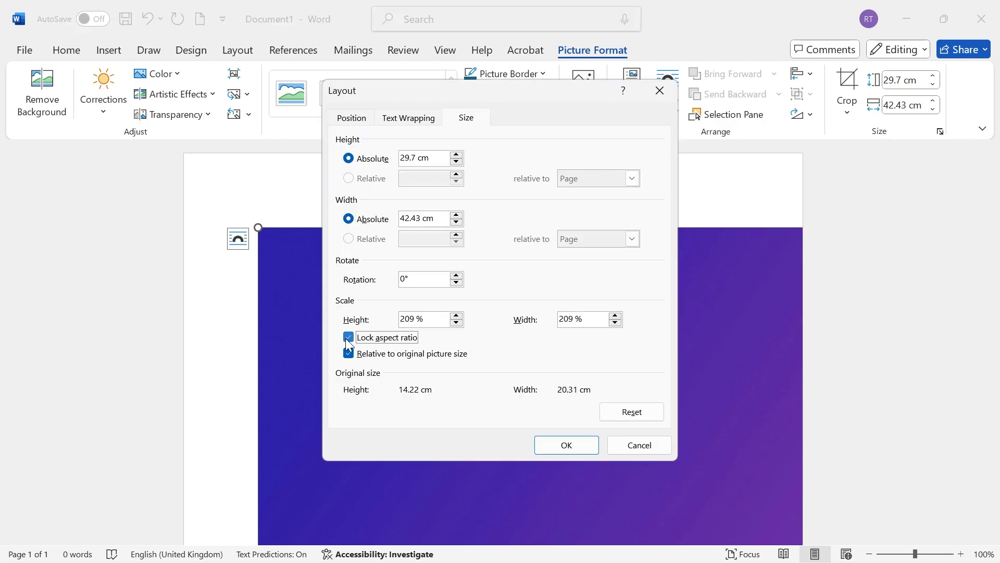
click(348, 338)
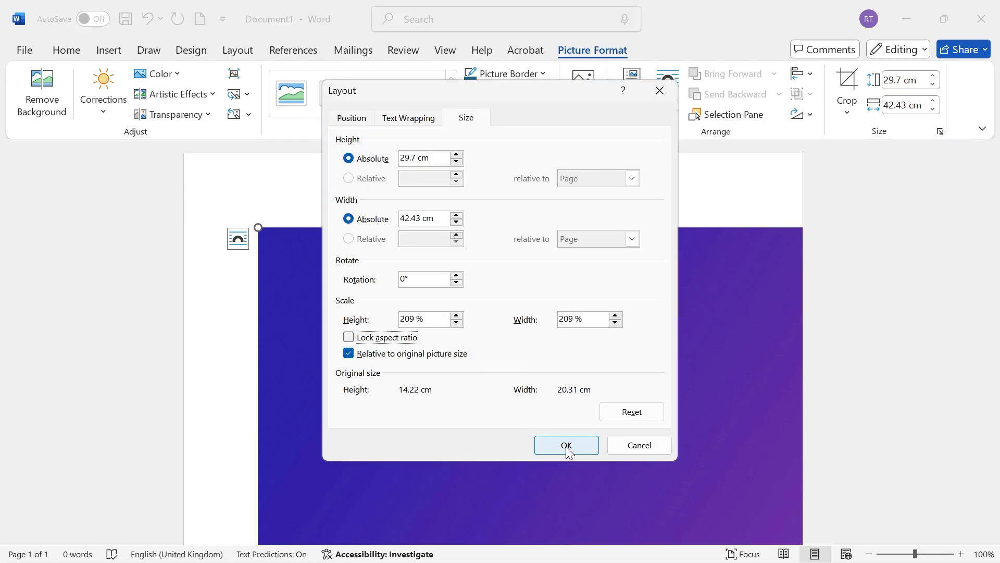
click(567, 445)
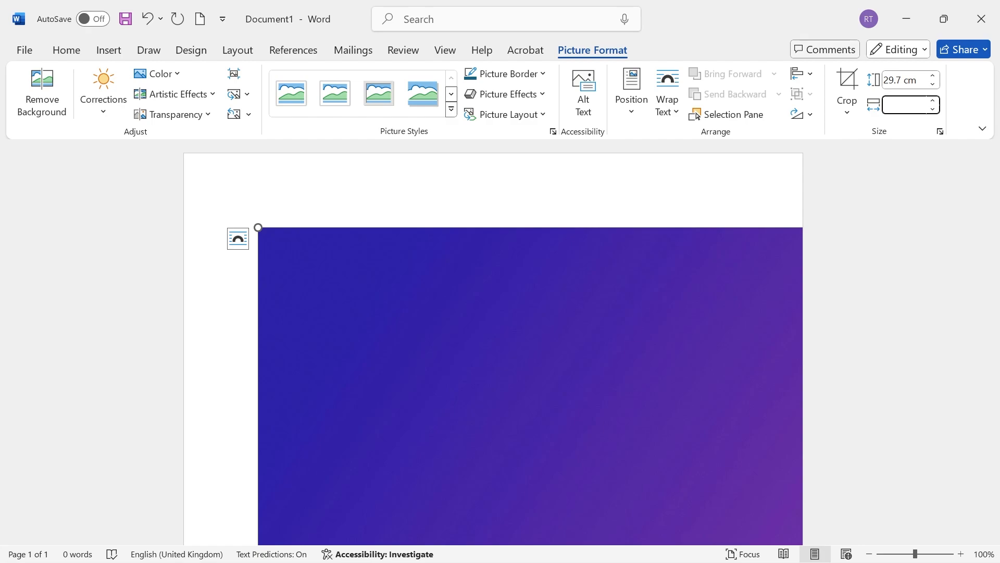
text(21 cm)
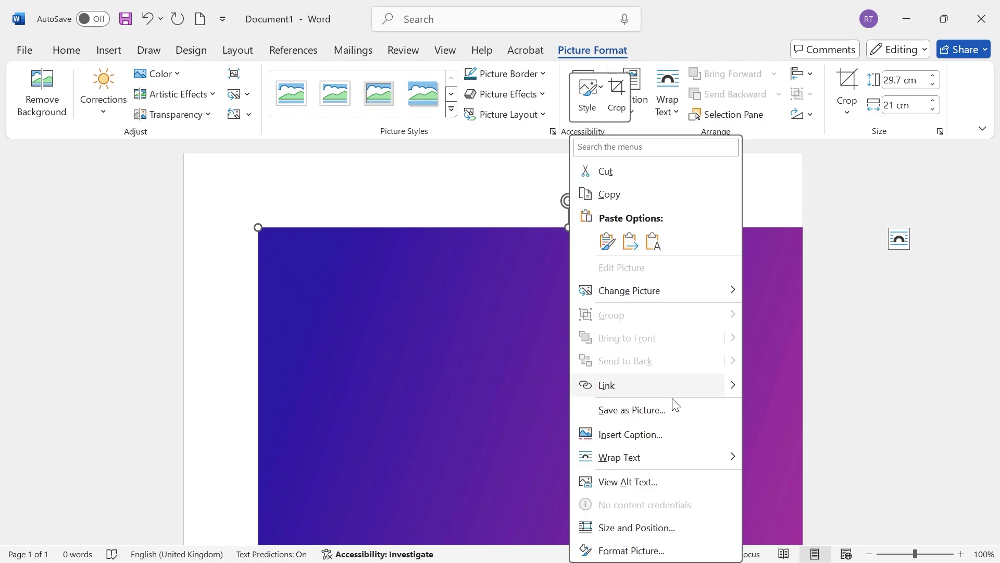
- Set the picture's text wrapping to Behind Text
click(619, 458)
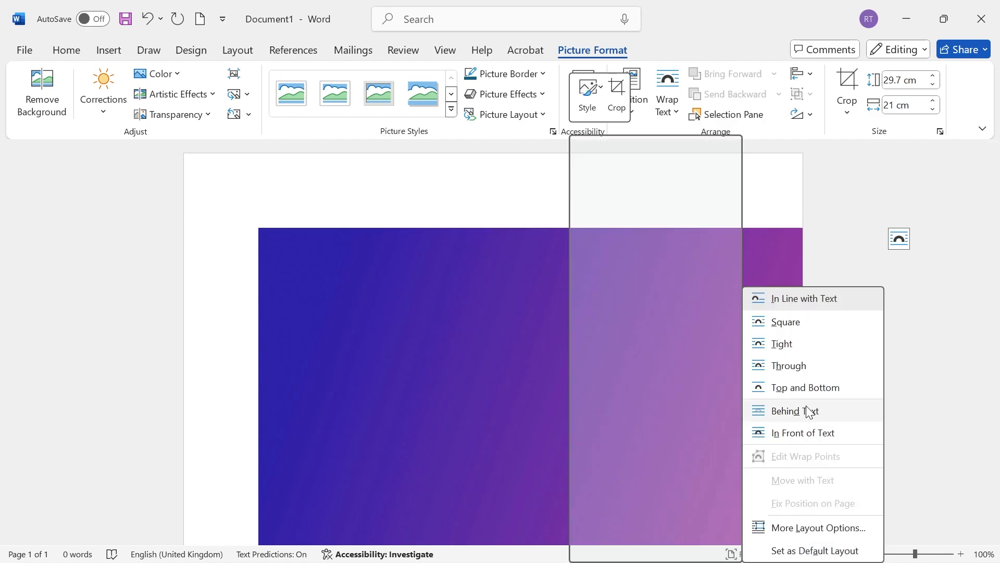
click(794, 411)
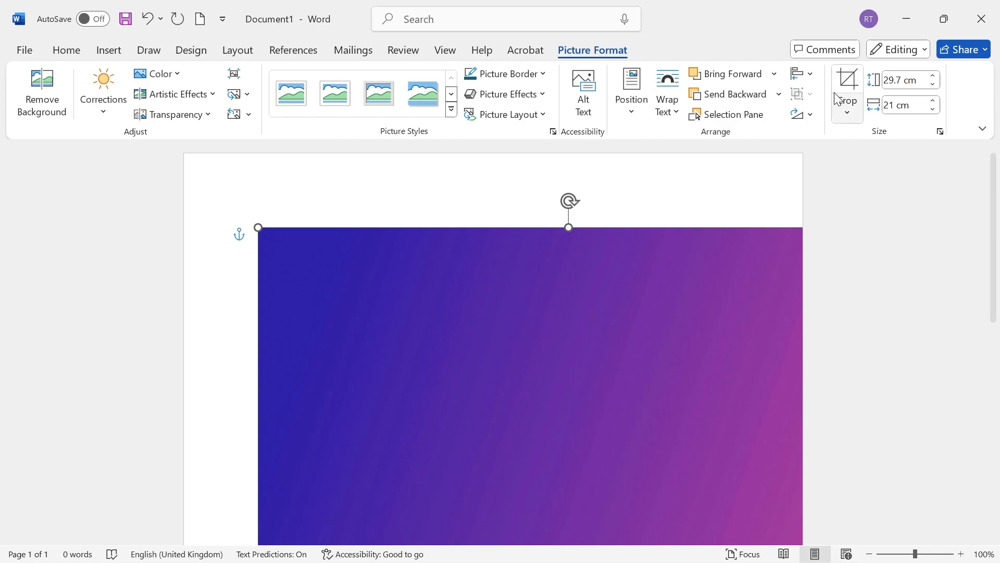
- Align the picture to the page's top and left edges so it covers the whole A4 page
click(809, 73)
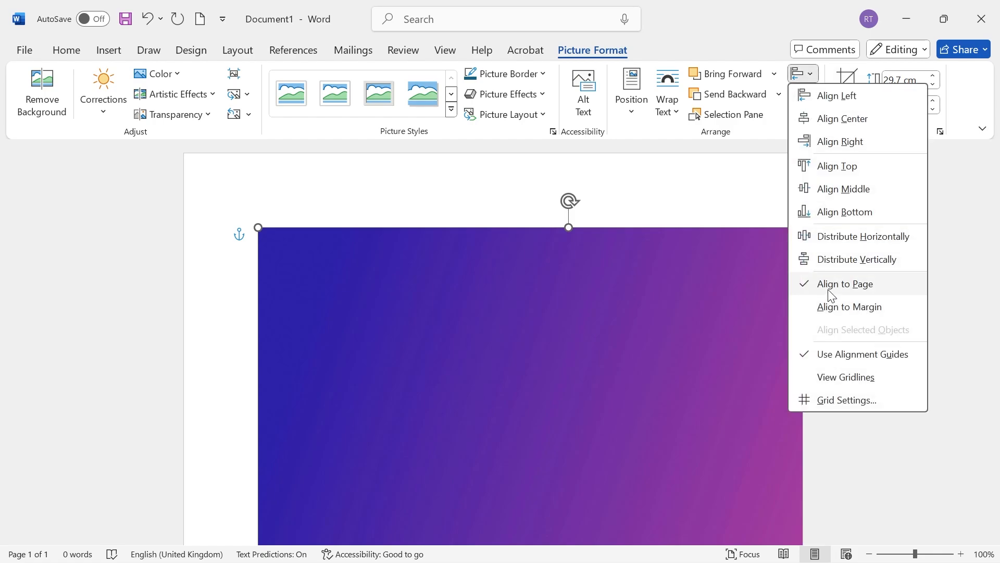
mouse_move(840, 293)
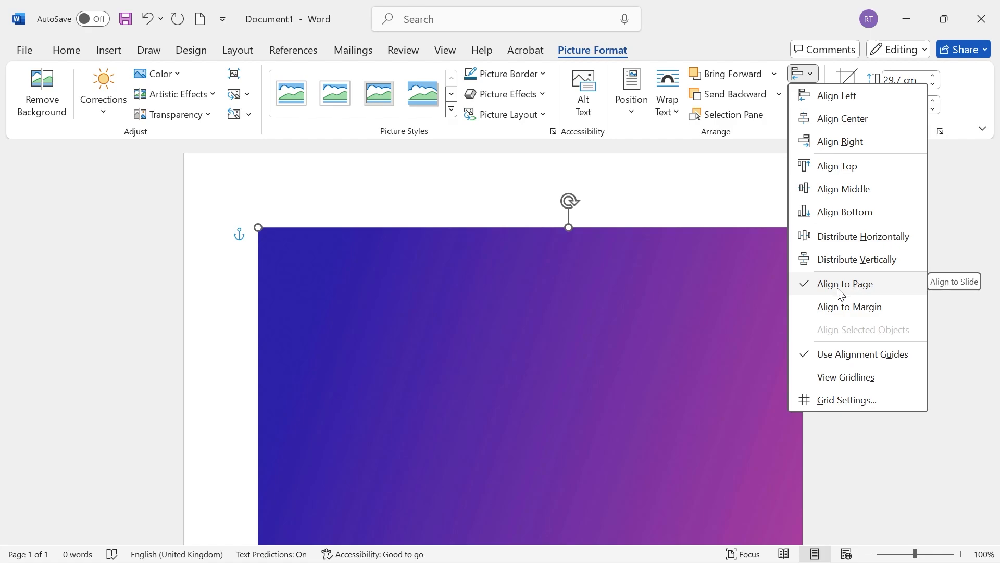
mouse_move(849, 202)
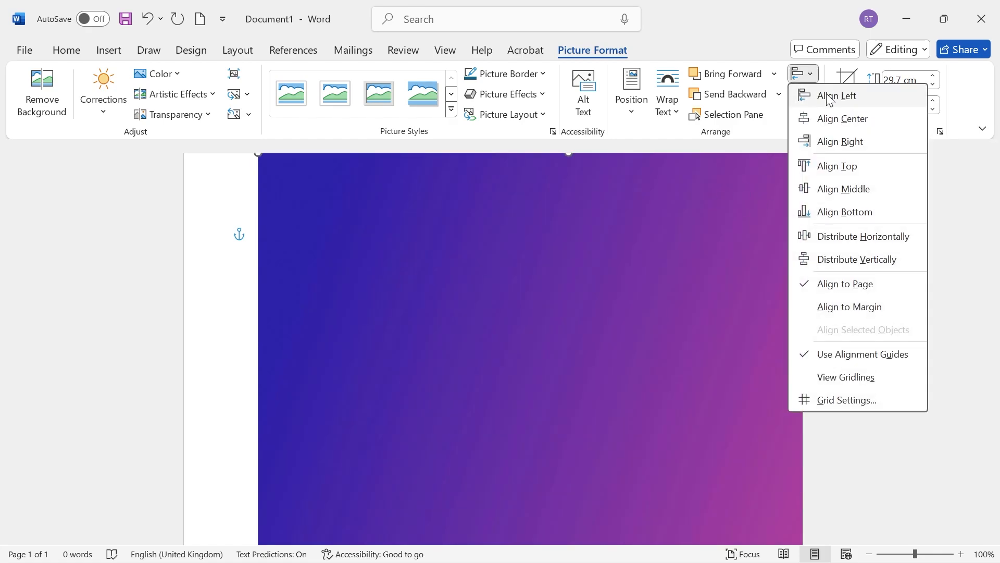
click(836, 95)
text(DDDDDDDDDD)
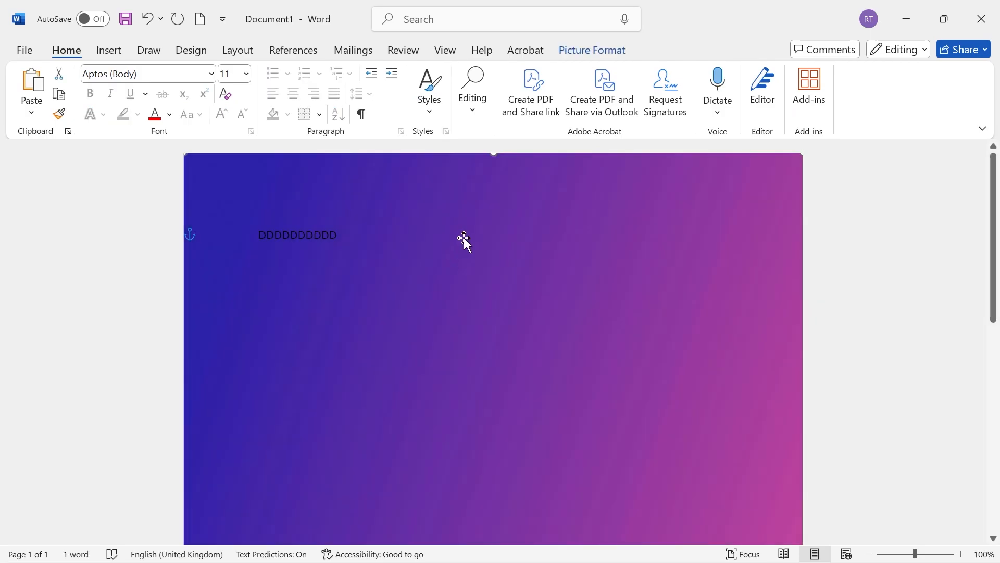
mouse_move(438, 225)
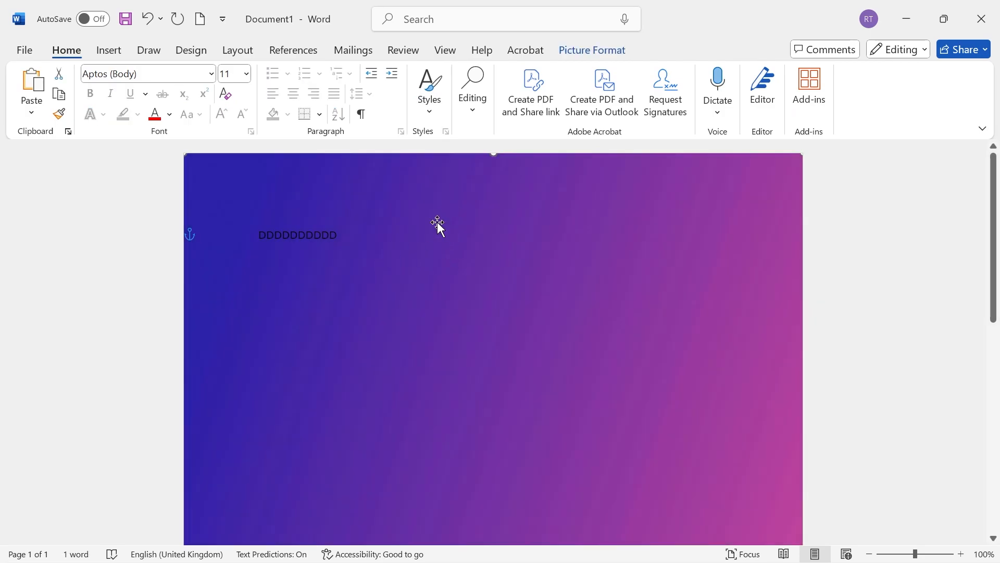
mouse_move(470, 232)
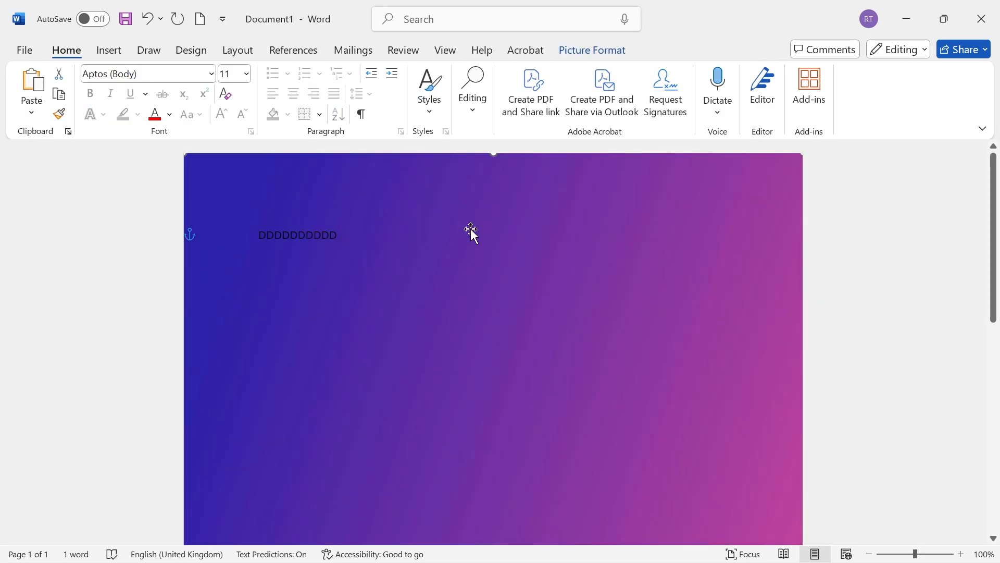